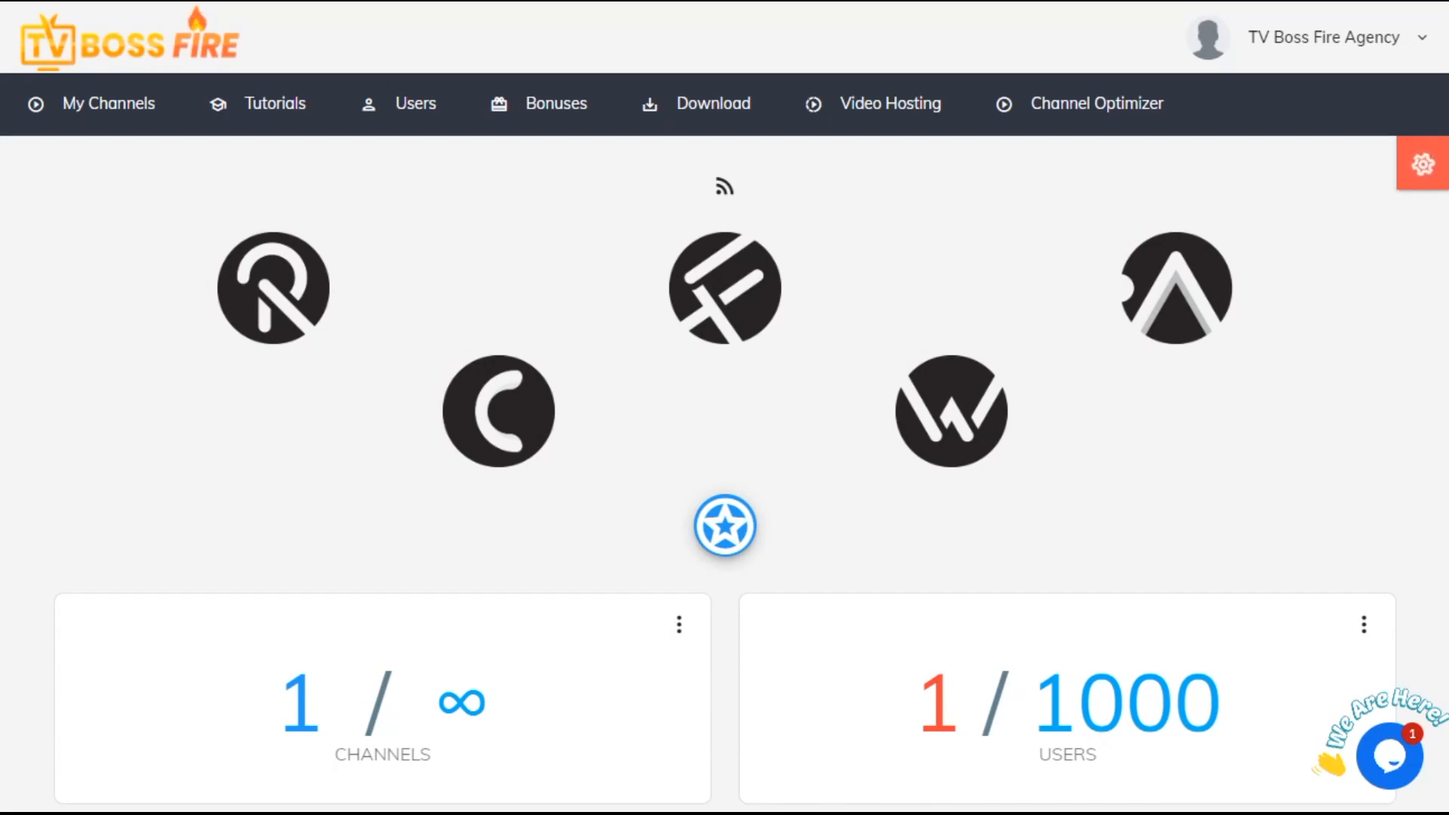
mouse_move(73, 218)
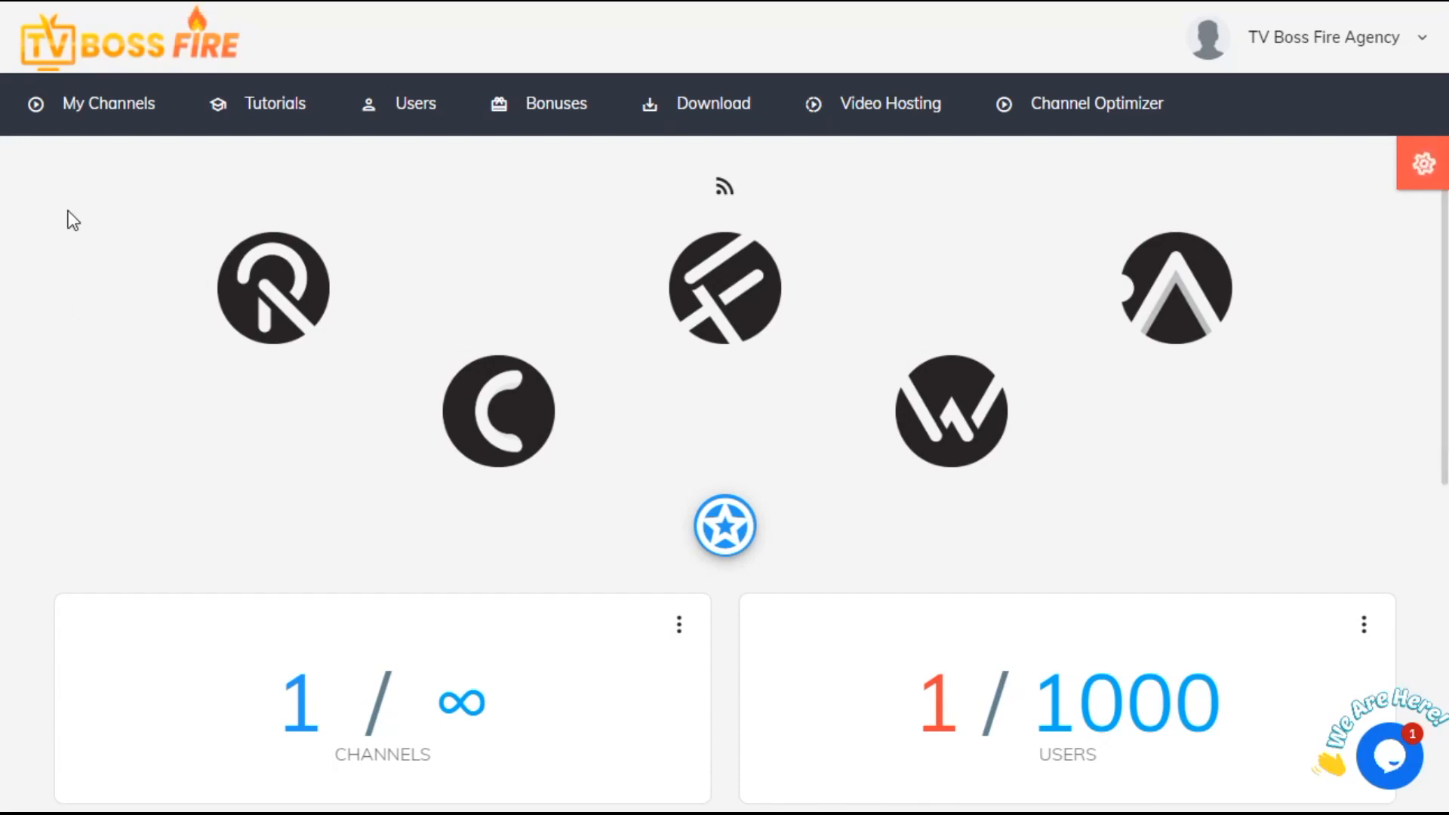
Step: Open the edit form for the 'Best Ttavel Destinations Today' channel from My Channels
click(107, 103)
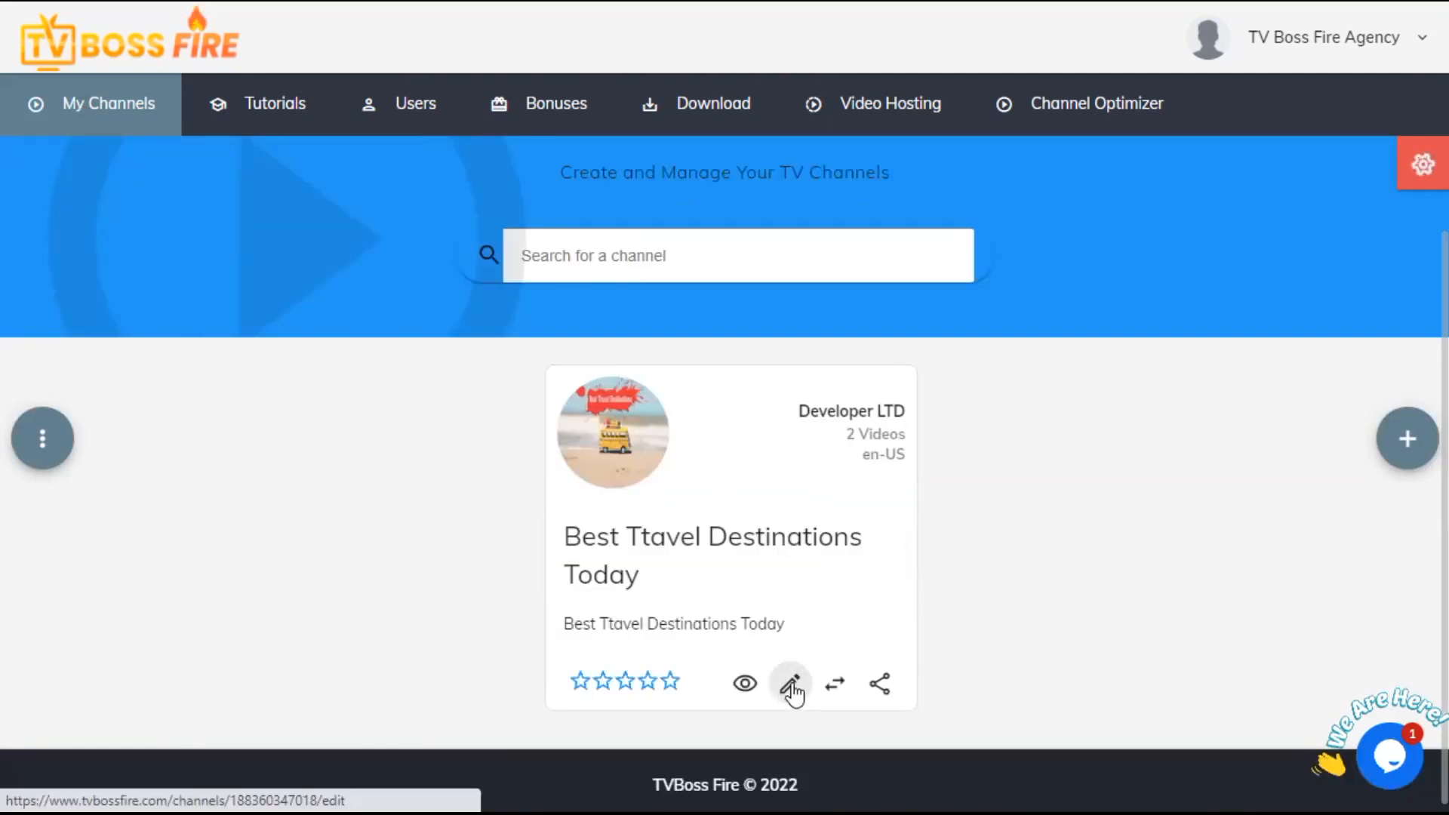
click(791, 683)
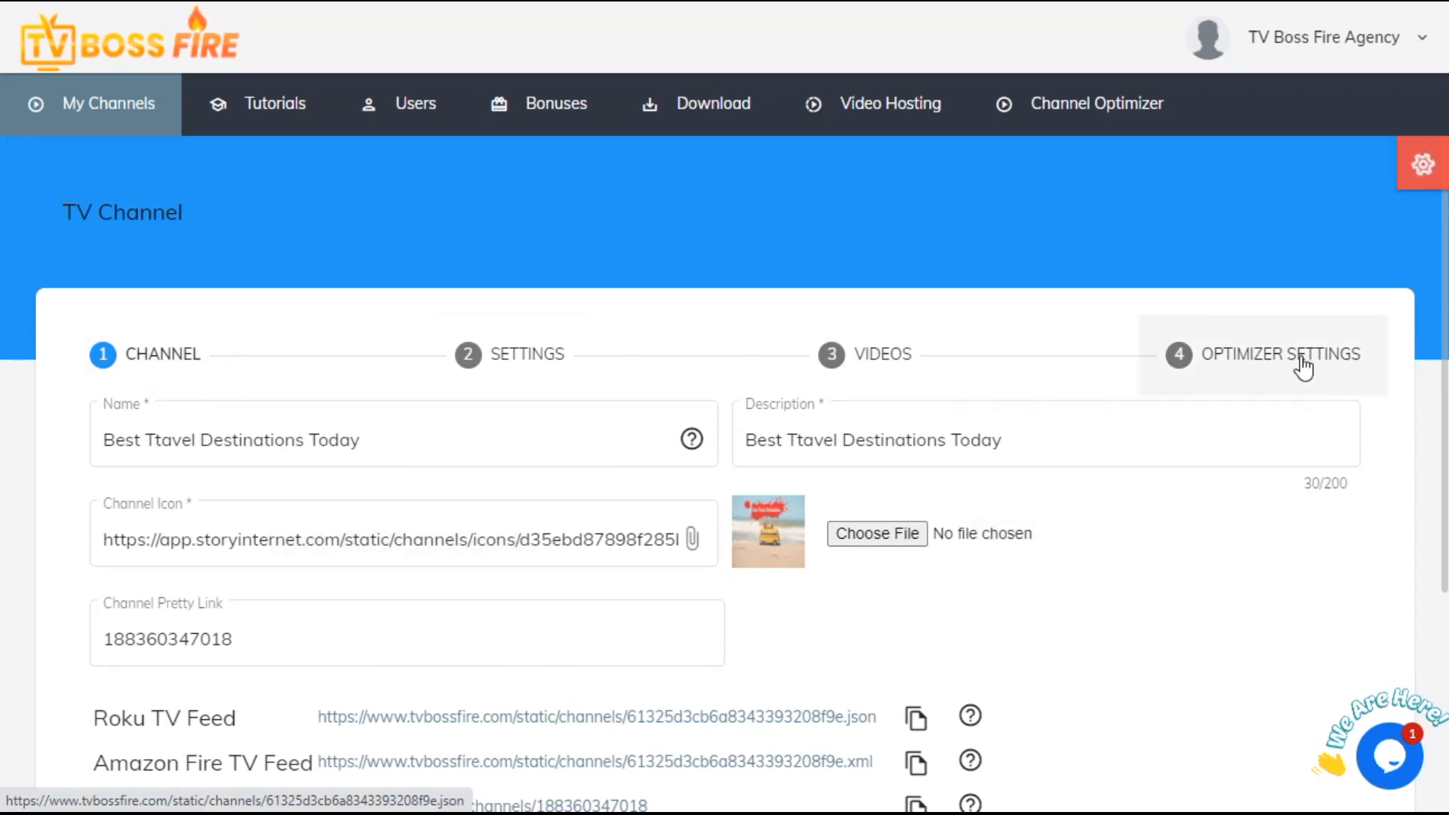
Step: Review the channel's Optimizer Settings and description, then select 'Best Ttavel Destinations Today' in Channel Optimizer
click(1278, 354)
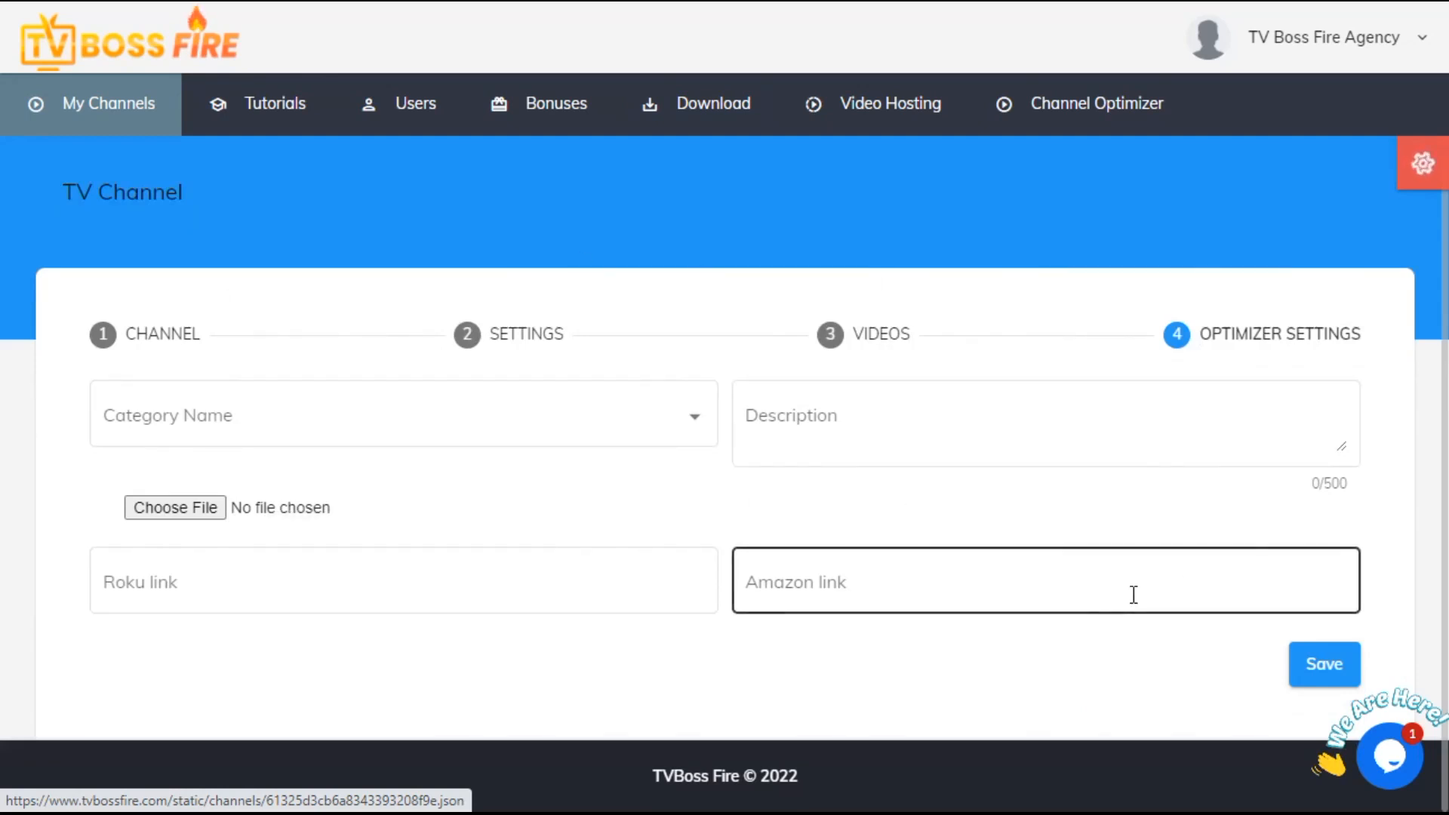
click(403, 415)
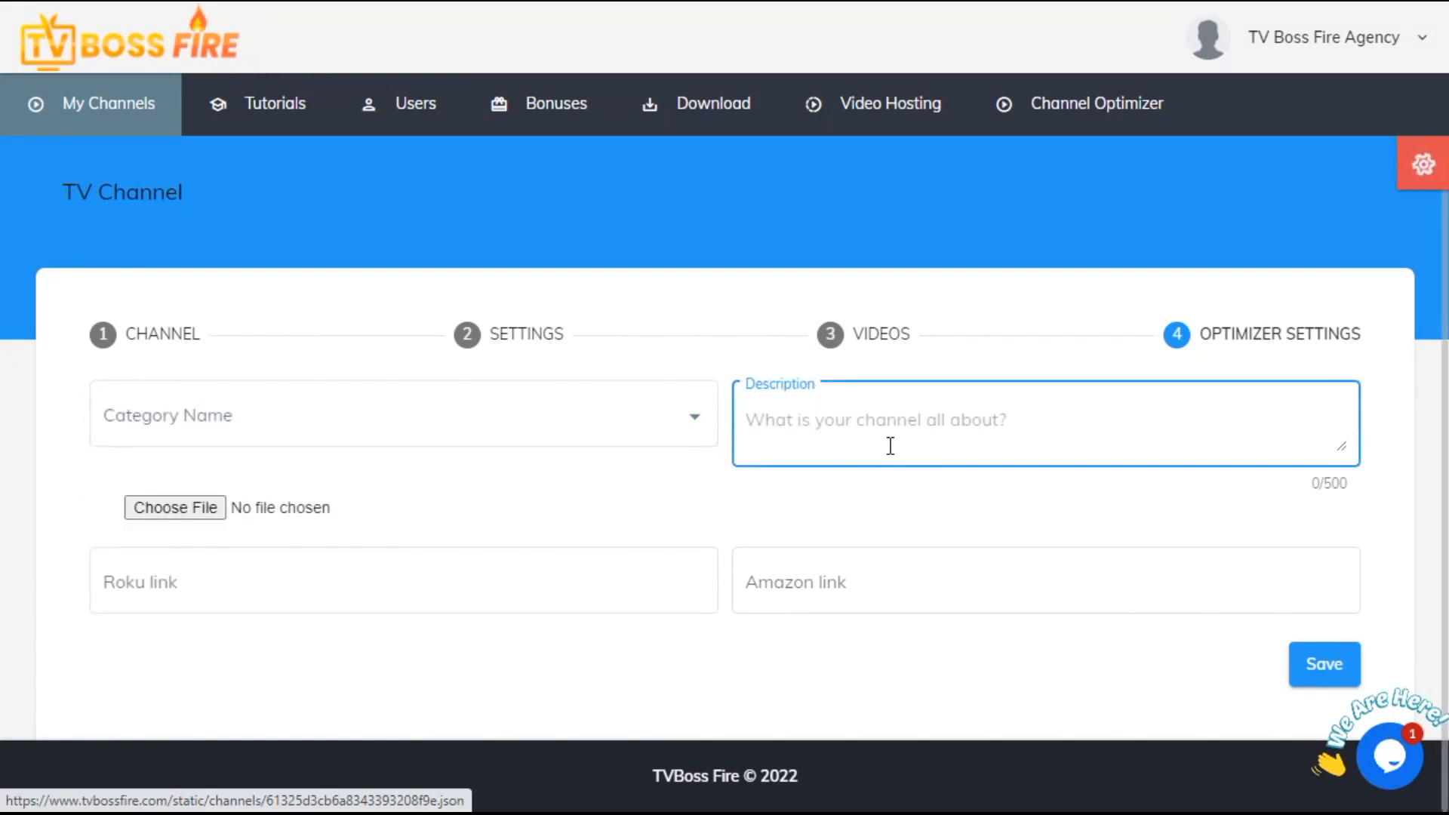
mouse_move(892, 474)
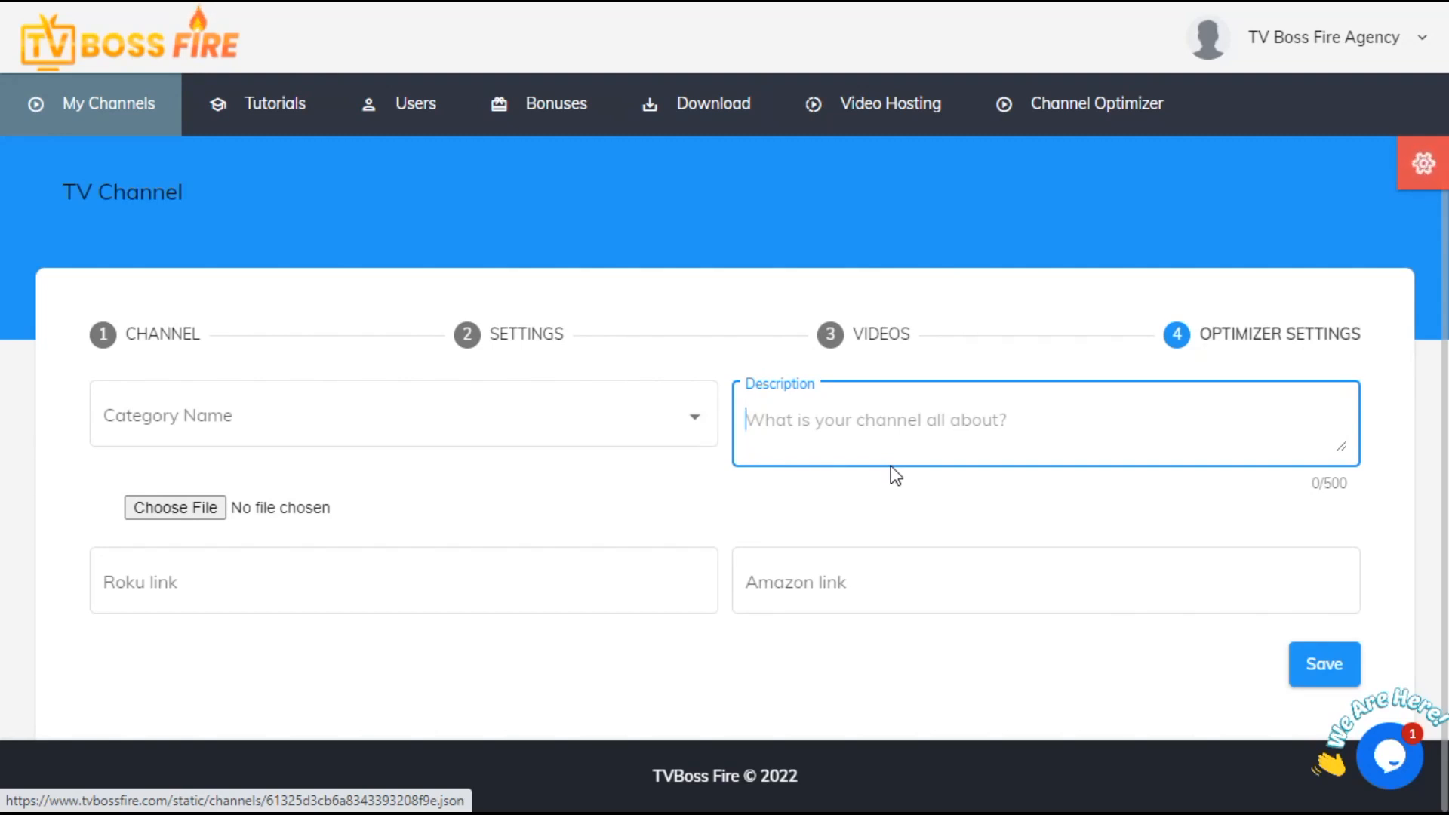
mouse_move(254, 520)
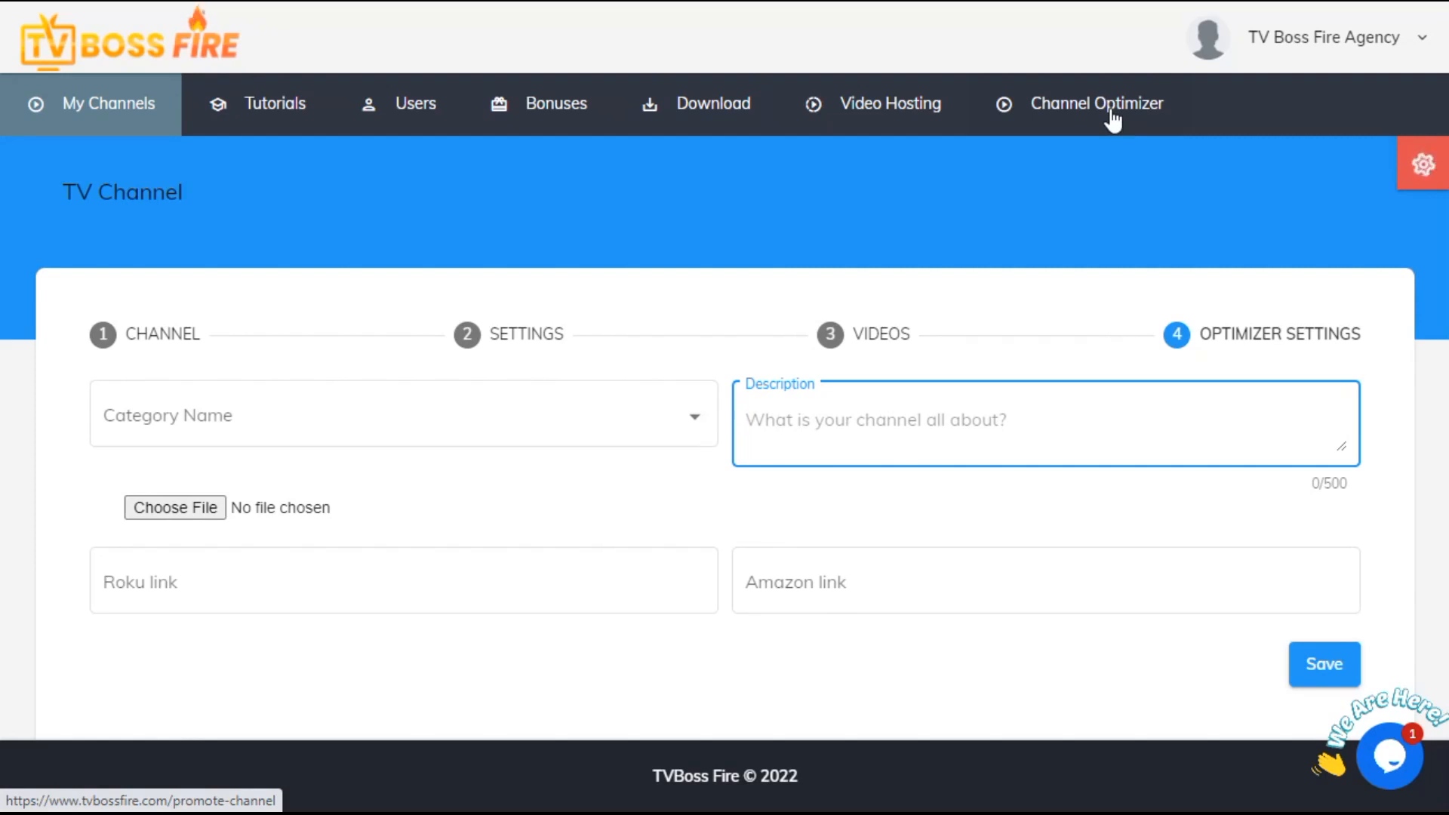
click(1096, 102)
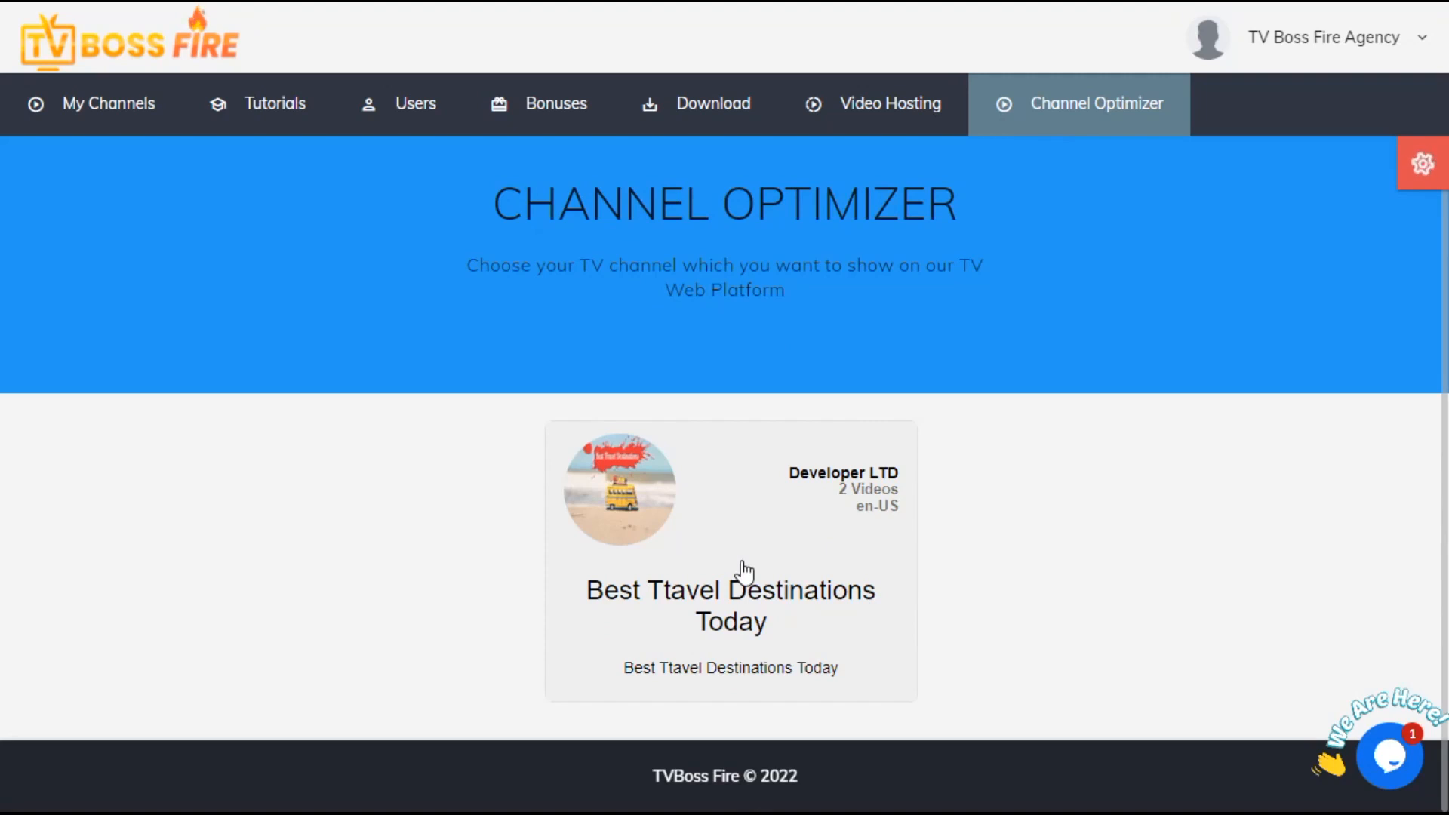
click(729, 564)
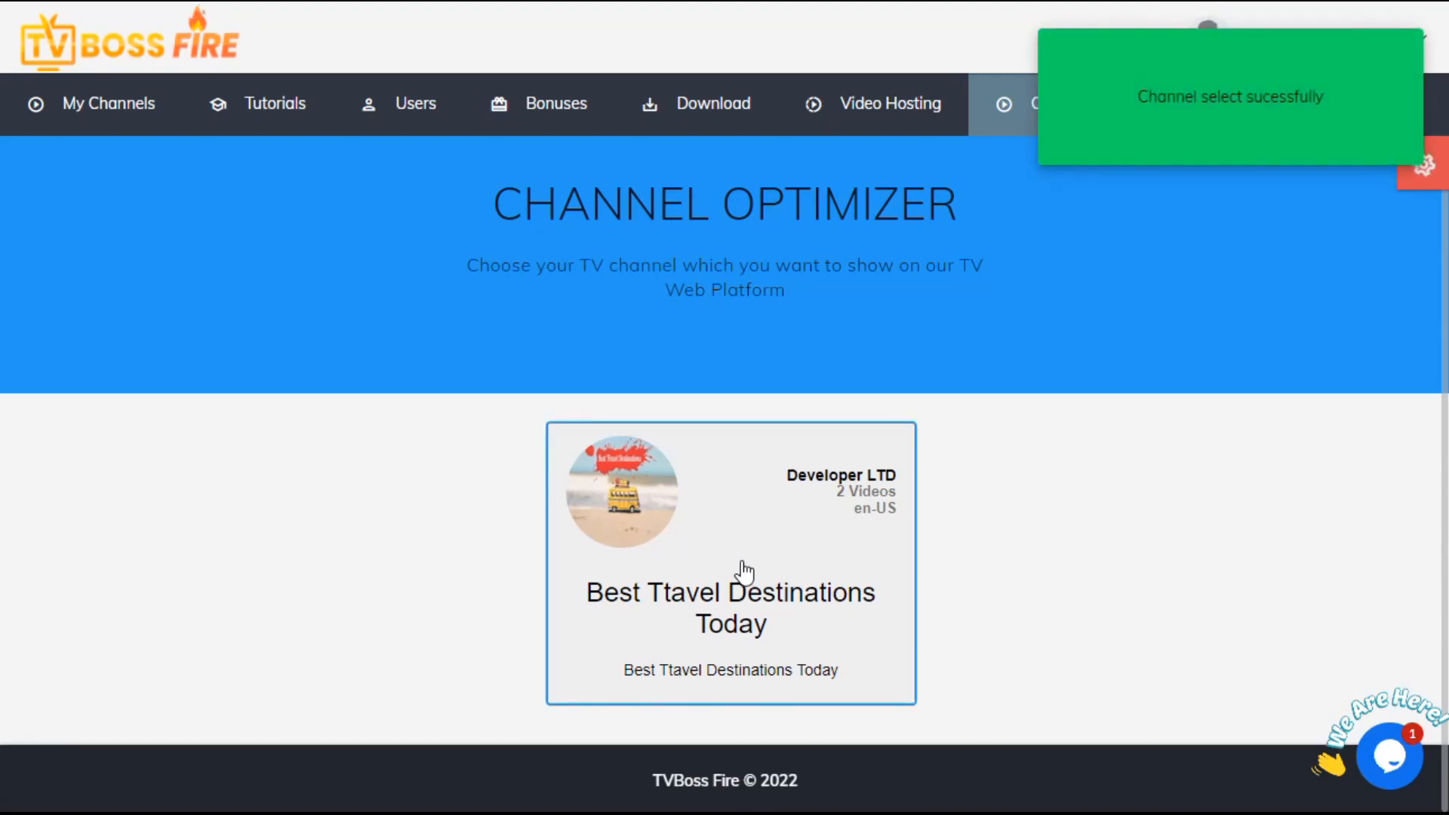